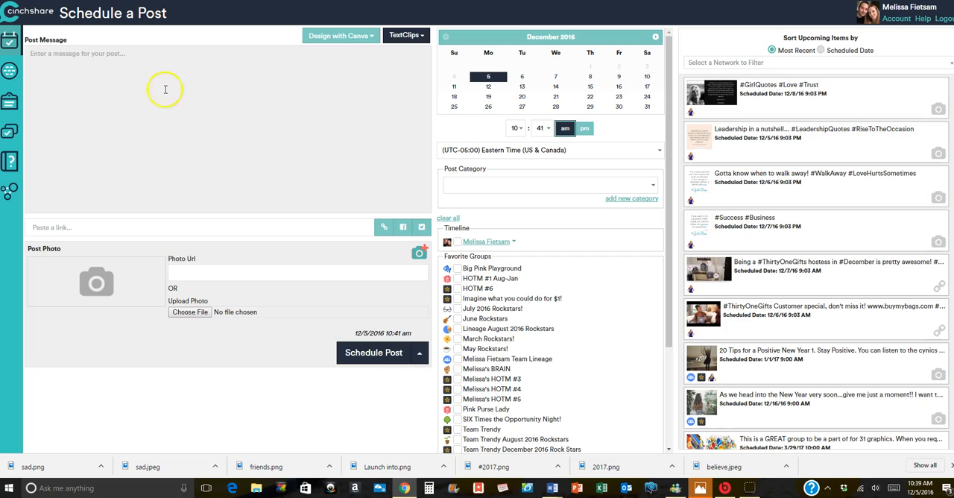
pyautogui.moveTo(127, 78)
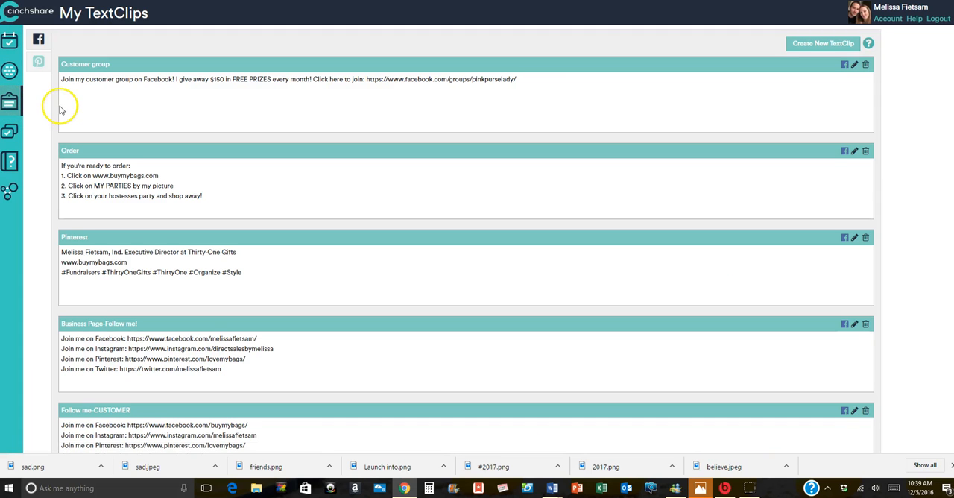
pyautogui.moveTo(194, 73)
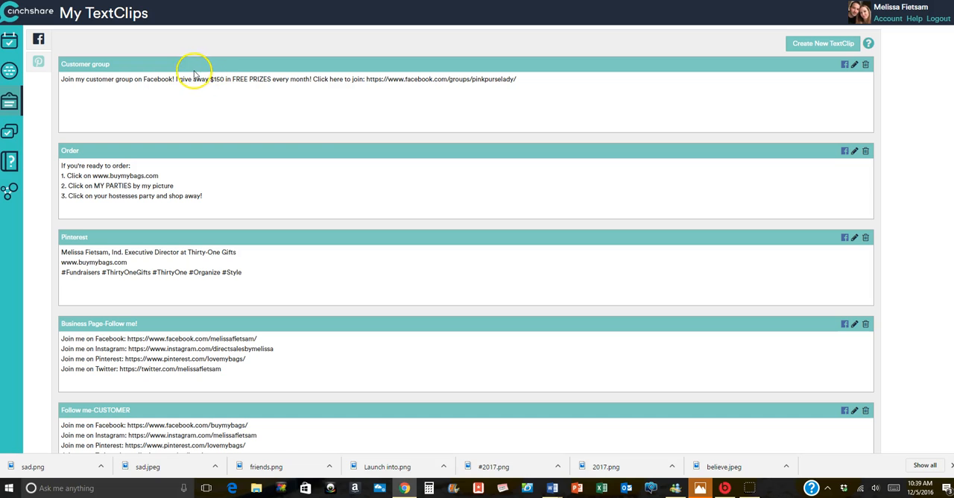
pyautogui.moveTo(443, 97)
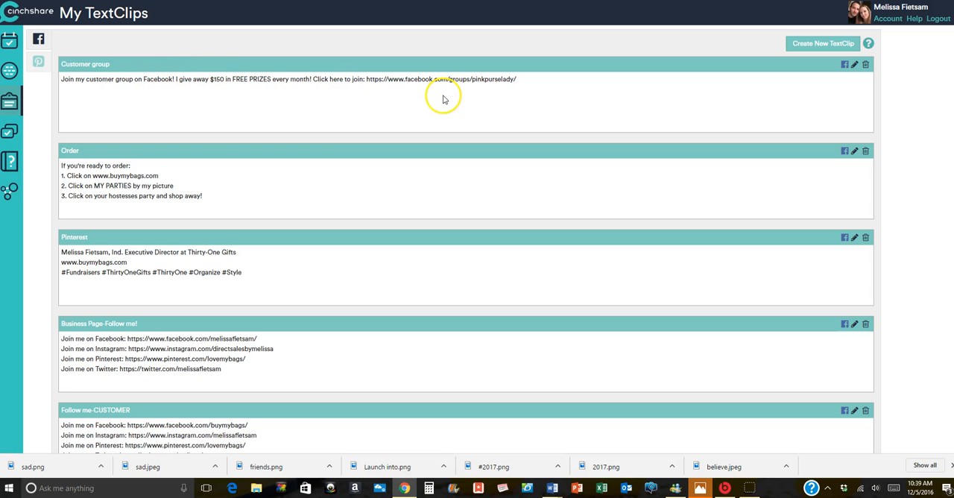
pyautogui.moveTo(413, 87)
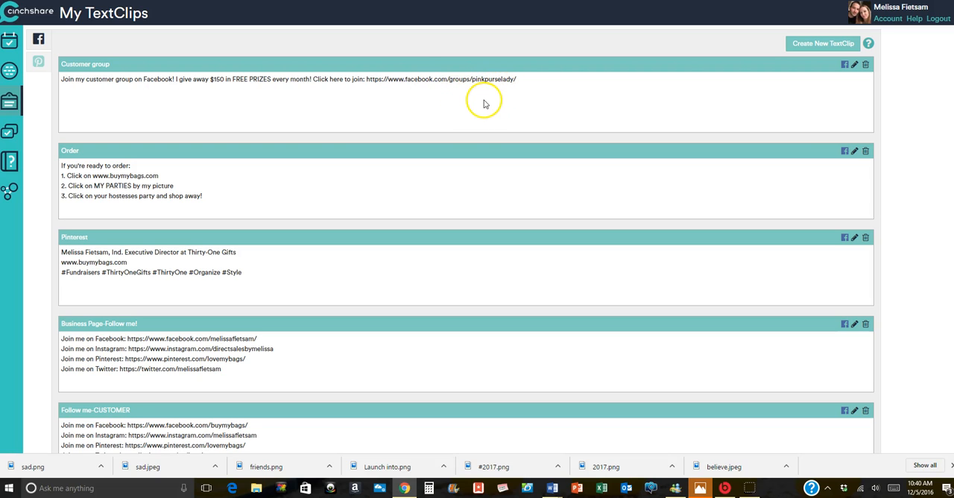
pyautogui.moveTo(462, 102)
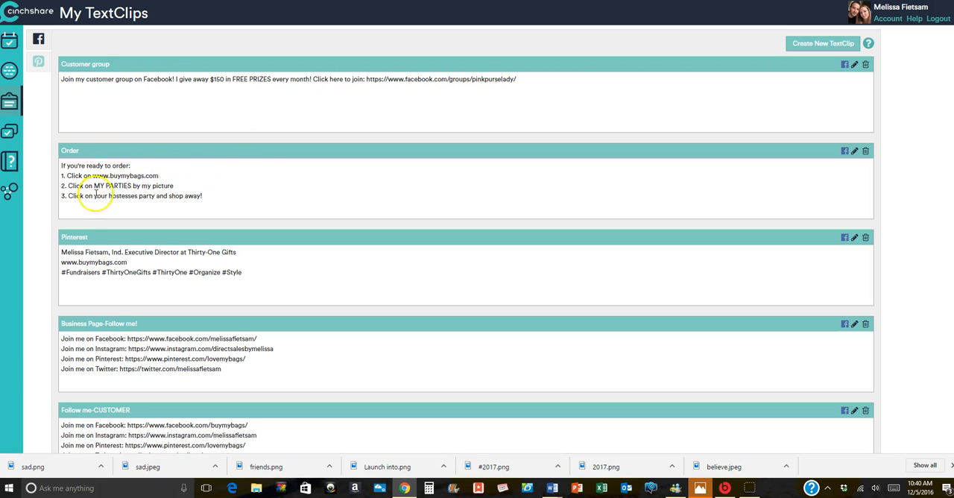
pyautogui.moveTo(200, 181)
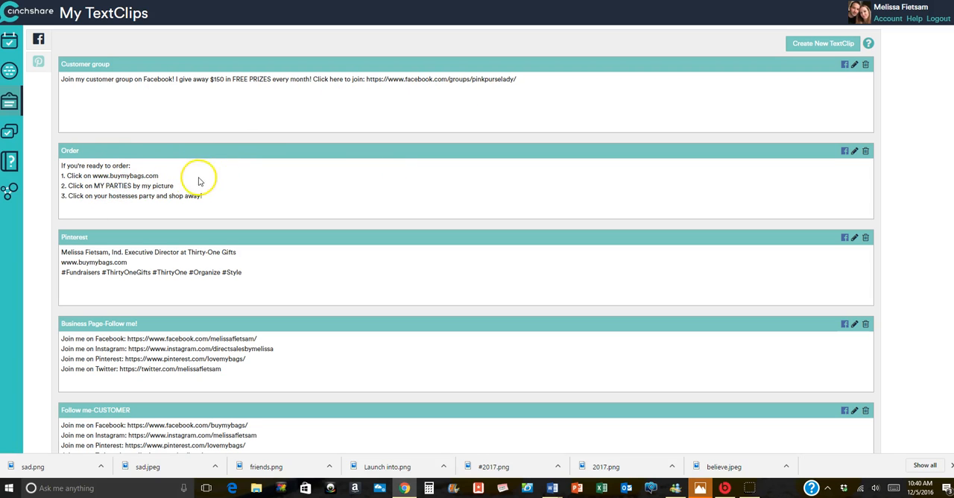
pyautogui.moveTo(99, 195)
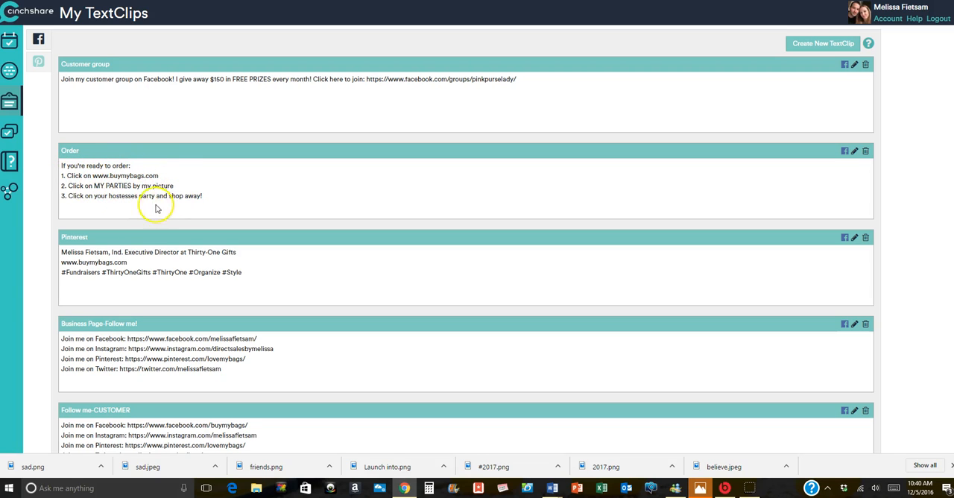
pyautogui.moveTo(204, 204)
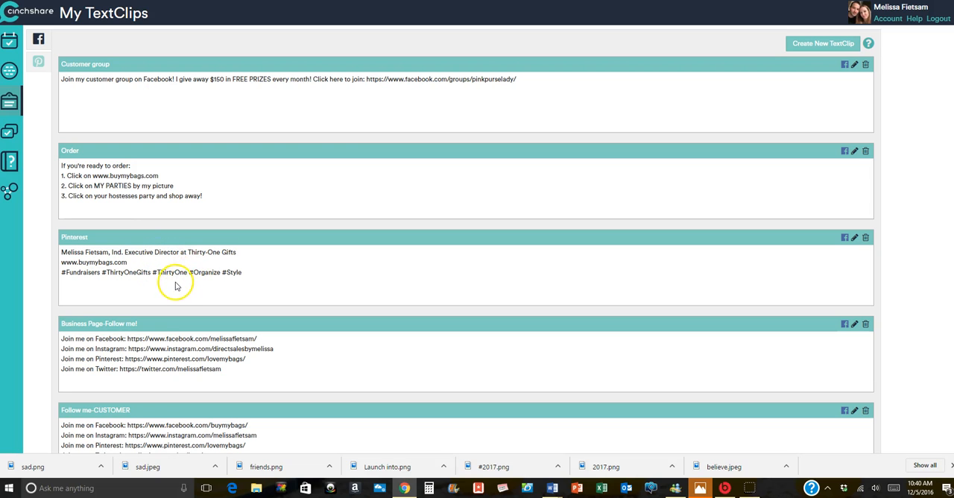
pyautogui.moveTo(228, 319)
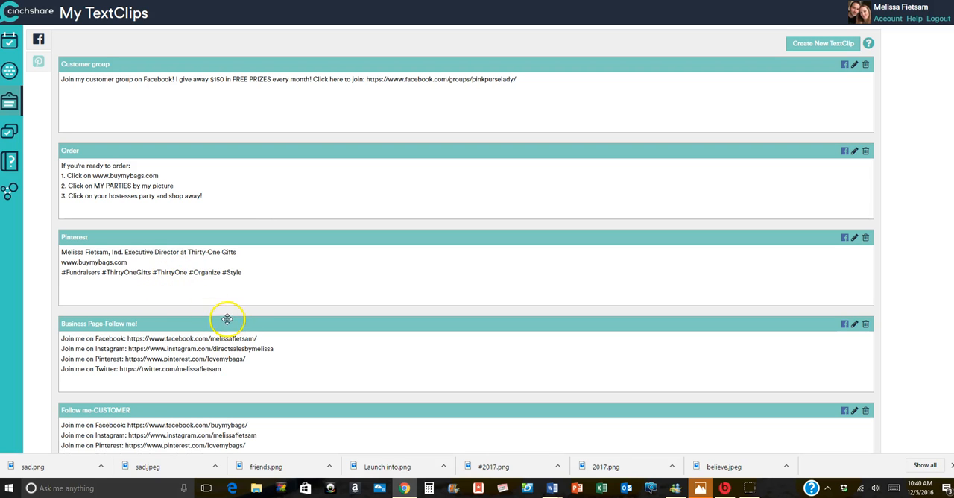
pyautogui.moveTo(184, 338)
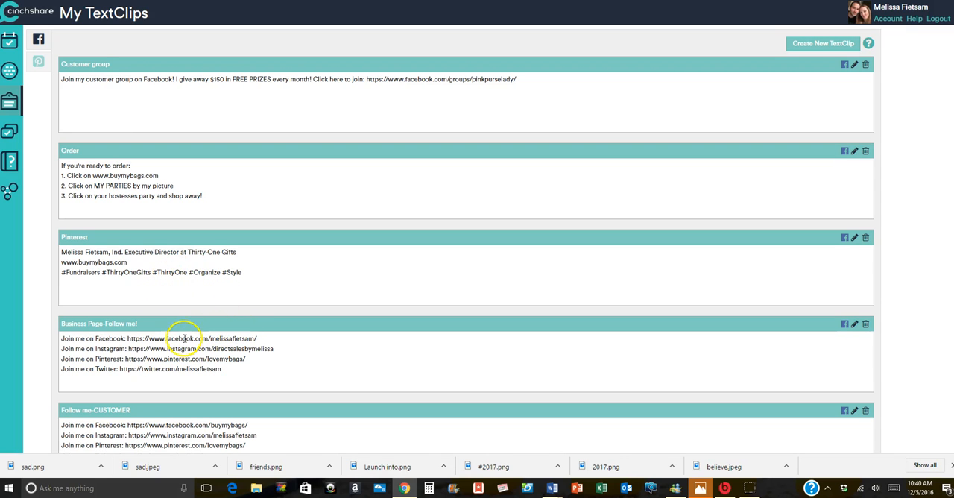
pyautogui.scroll(-3)
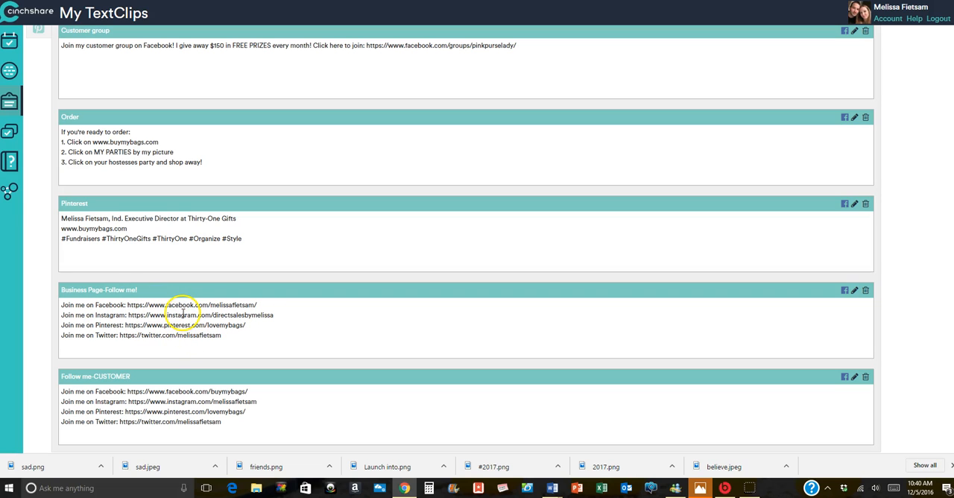
pyautogui.moveTo(95, 306)
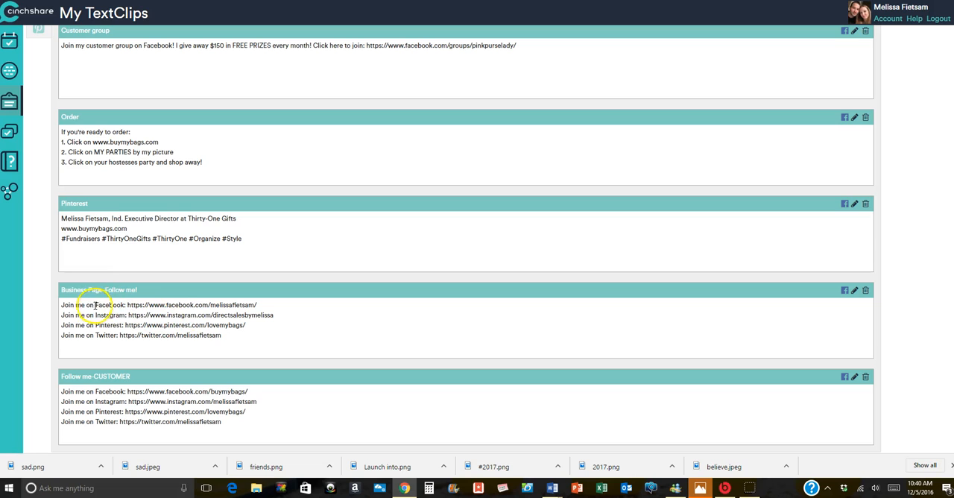
pyautogui.moveTo(124, 317)
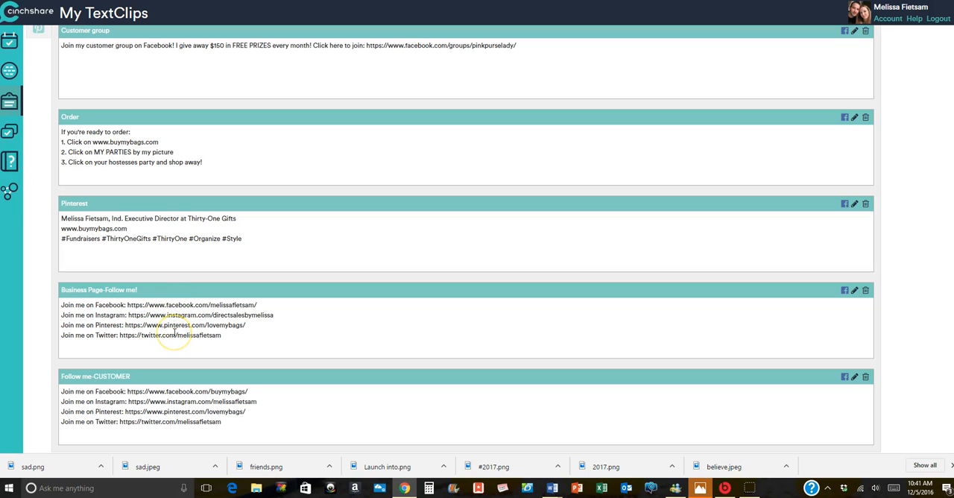
pyautogui.moveTo(187, 361)
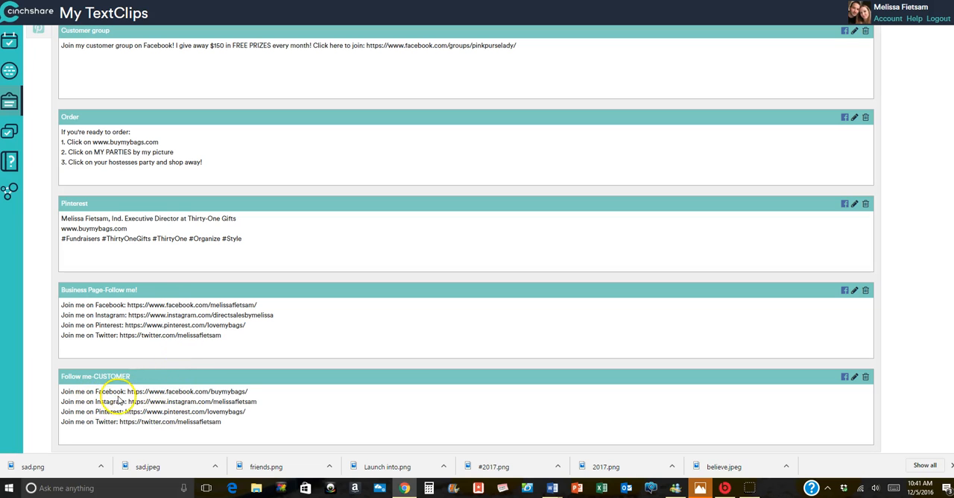
pyautogui.moveTo(210, 411)
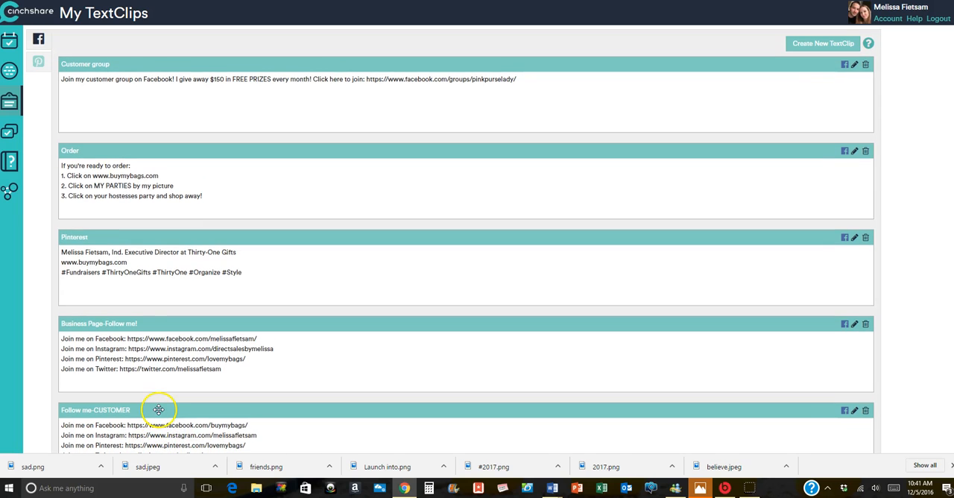
pyautogui.moveTo(26, 145)
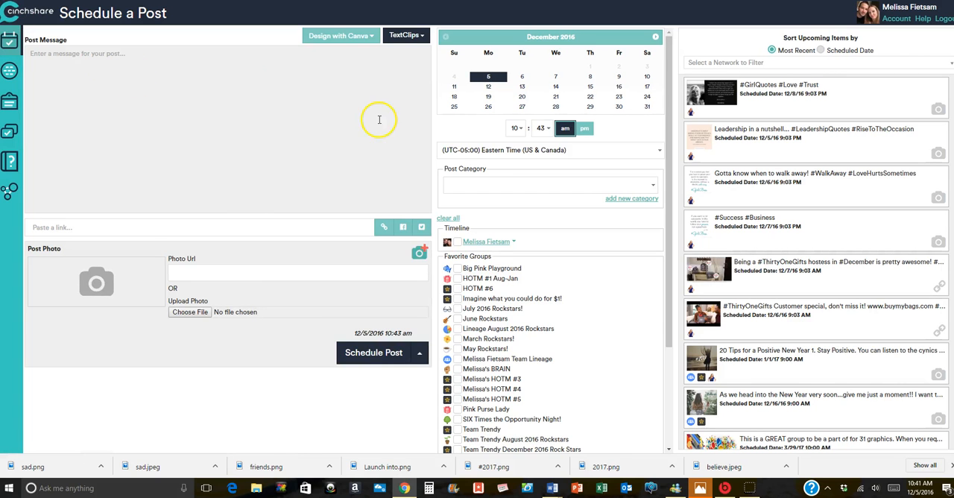
pyautogui.moveTo(495, 206)
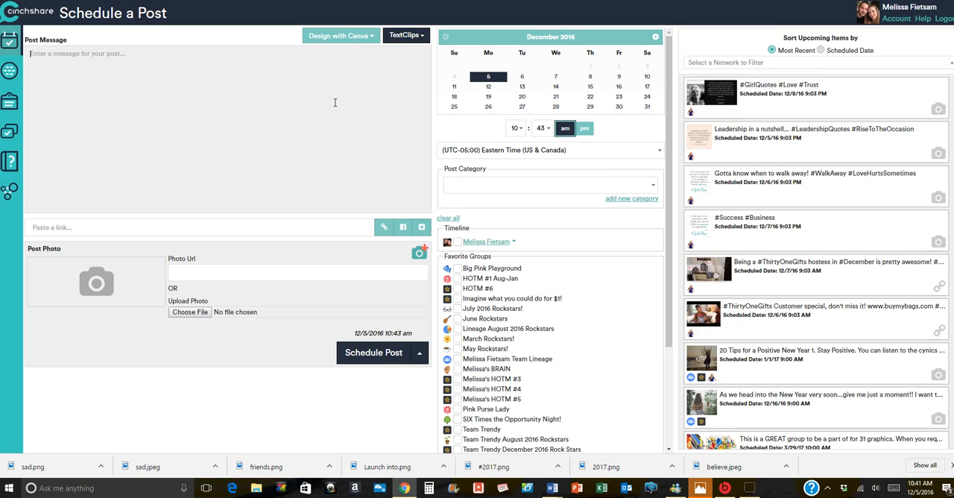
# Step: Type the post message: "Hey guess what?! It's National Cookie Day!! What's your favorite cookie?"
pyautogui.write('Hey g')
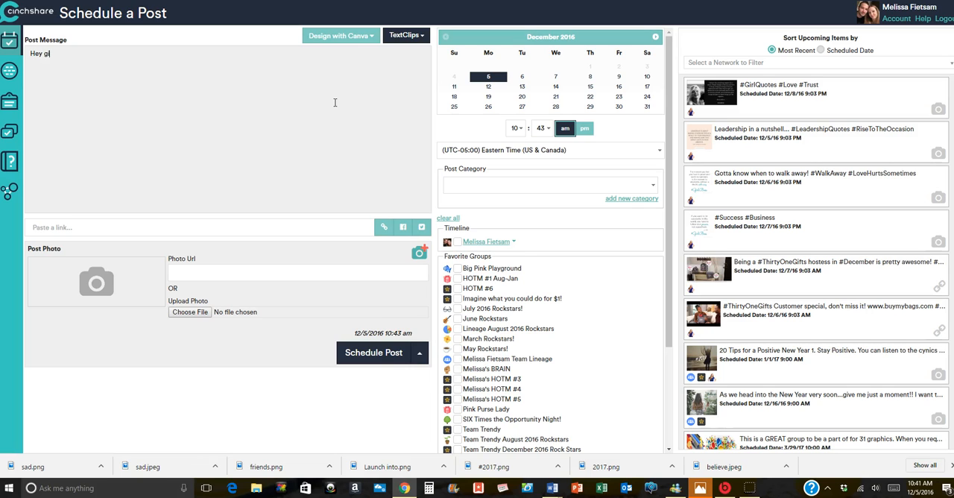
pyautogui.write('uess w')
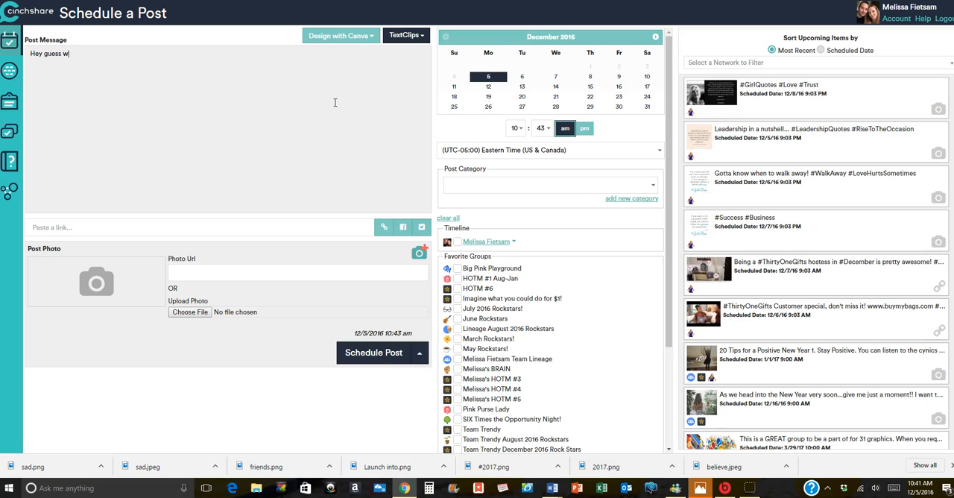
pyautogui.write("hat?! It's National")
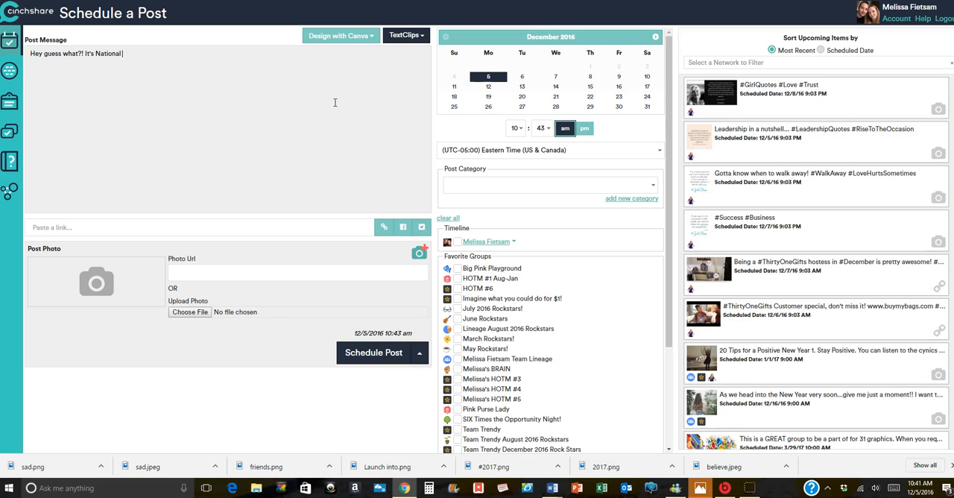
pyautogui.write('Cookie')
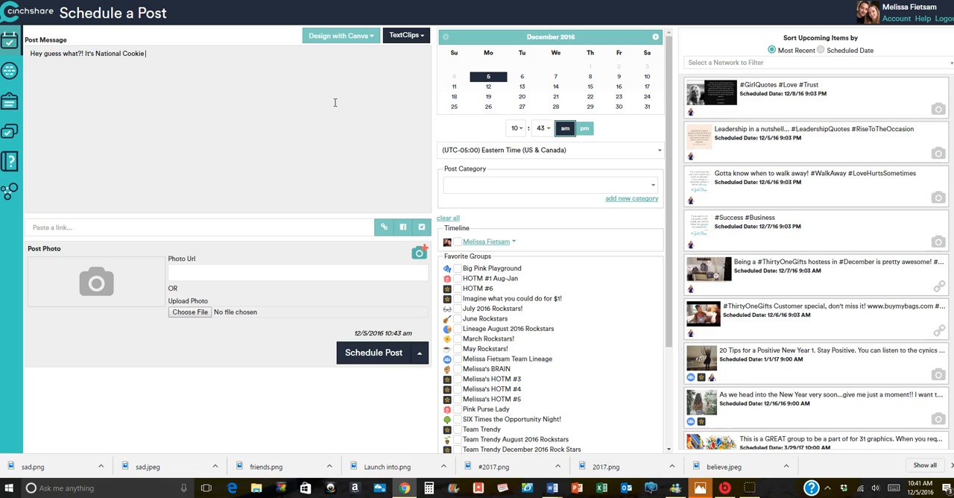
pyautogui.write('Day!!')
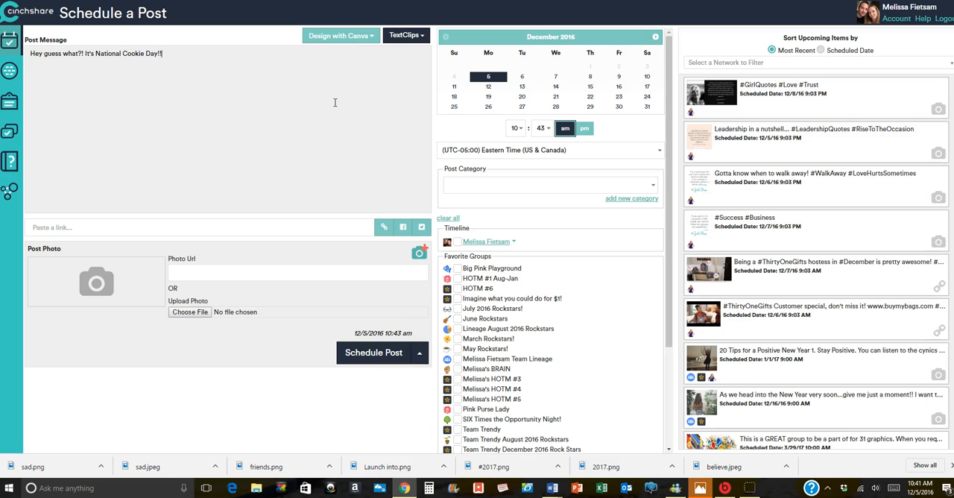
pyautogui.write("What's your")
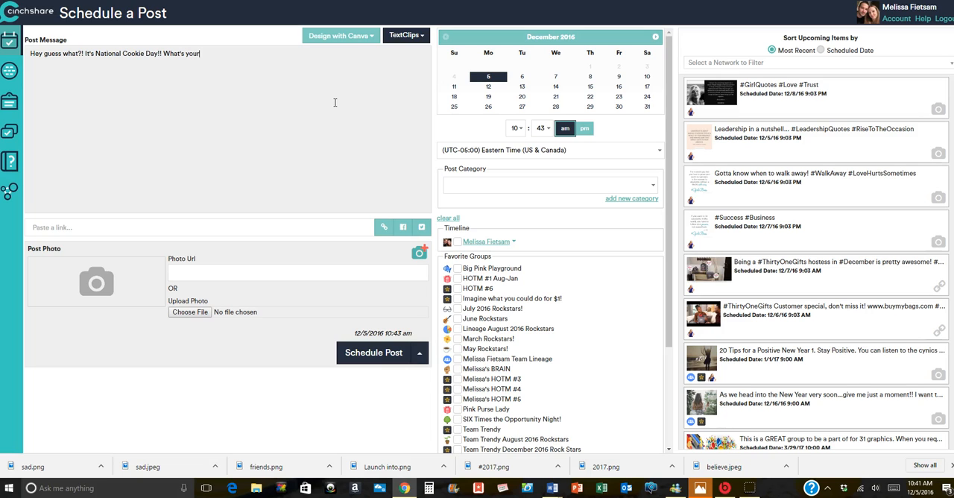
pyautogui.write('favorite coo')
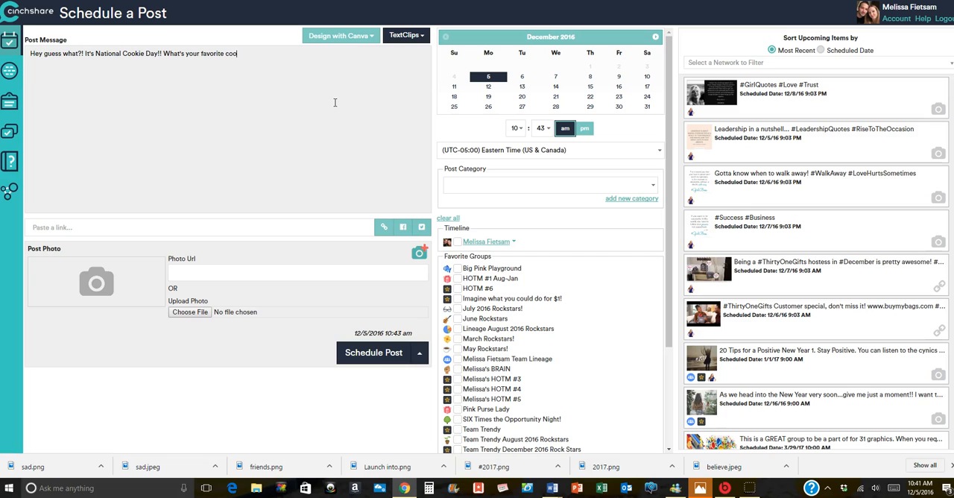
pyautogui.write('kie?')
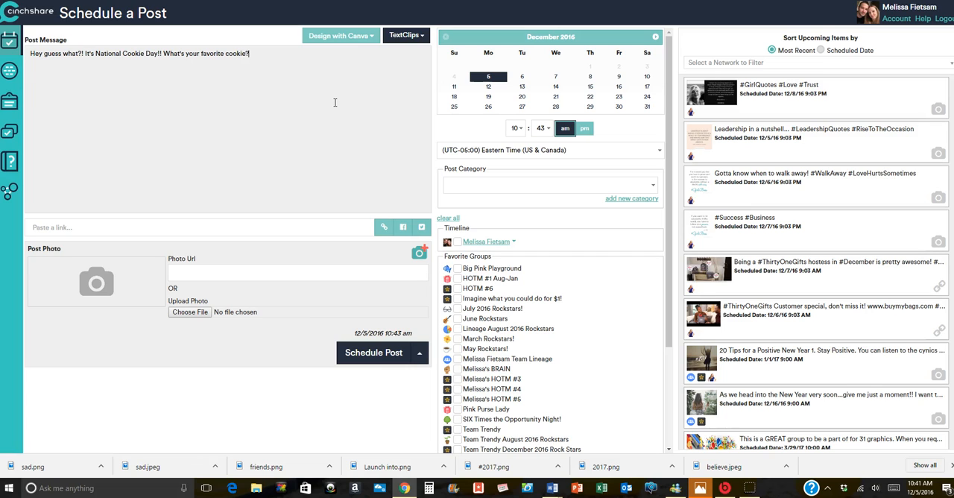
# Step: Open the TextClips list of saved clips beside the cookie-day message
pyautogui.click(405, 35)
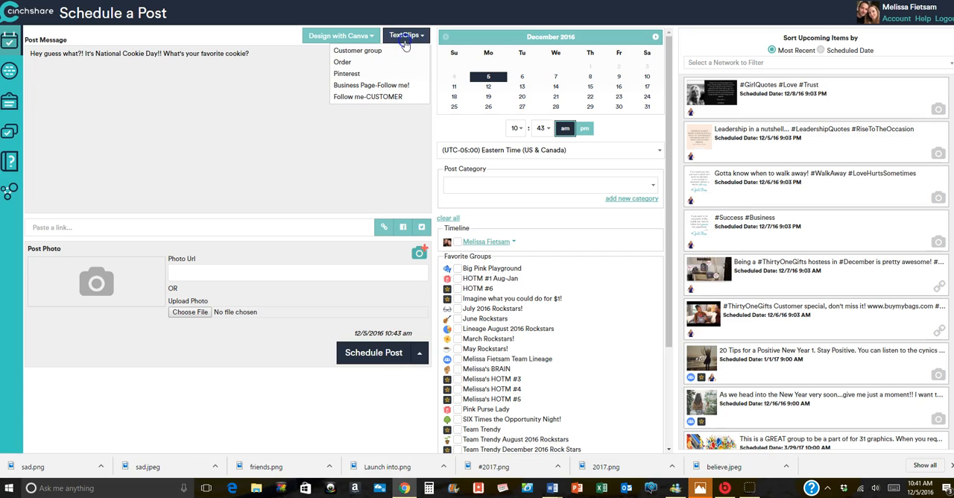
pyautogui.moveTo(379, 73)
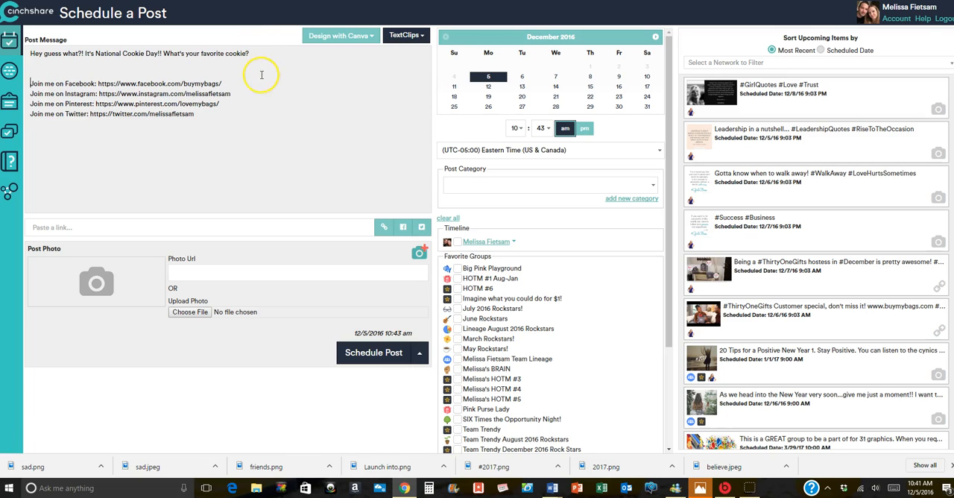
pyautogui.moveTo(227, 83)
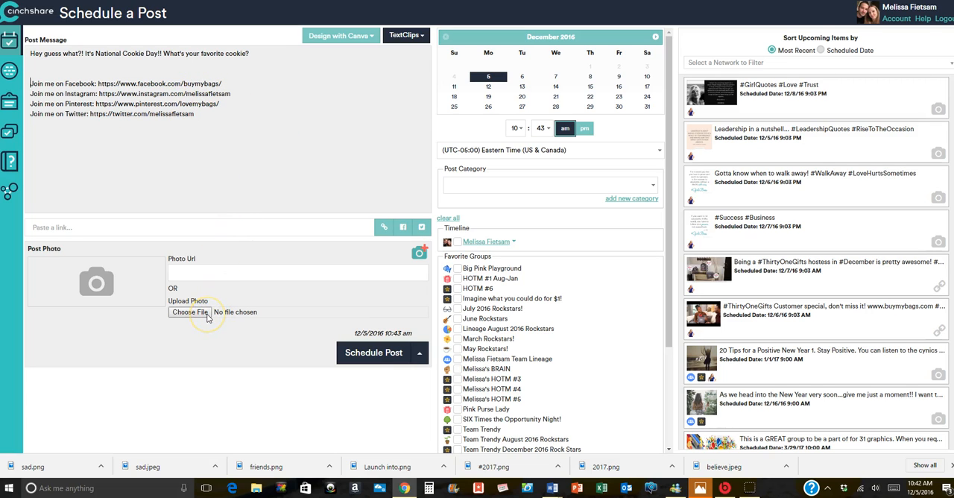
pyautogui.moveTo(285, 91)
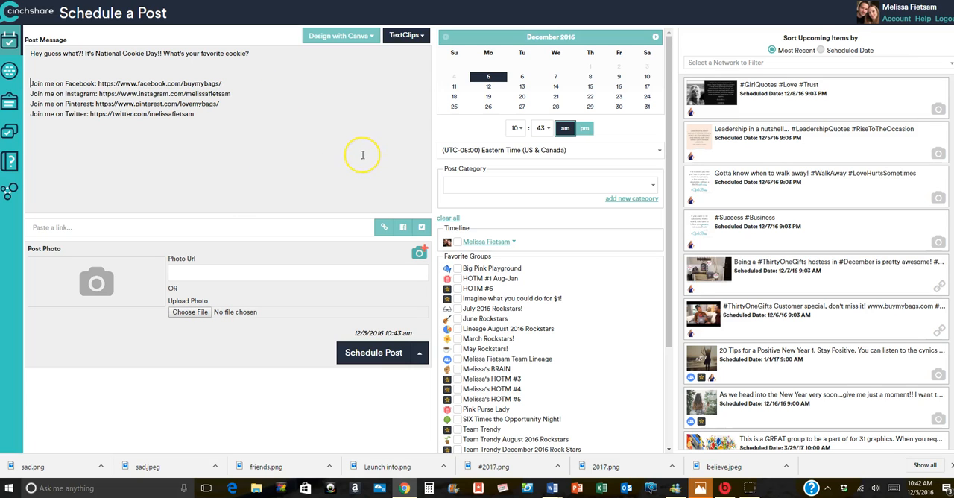
pyautogui.moveTo(334, 158)
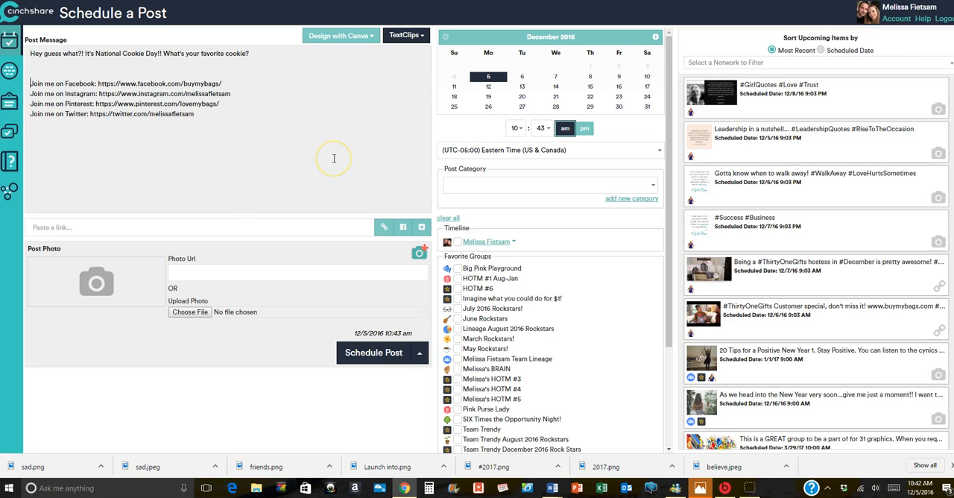
pyautogui.moveTo(319, 162)
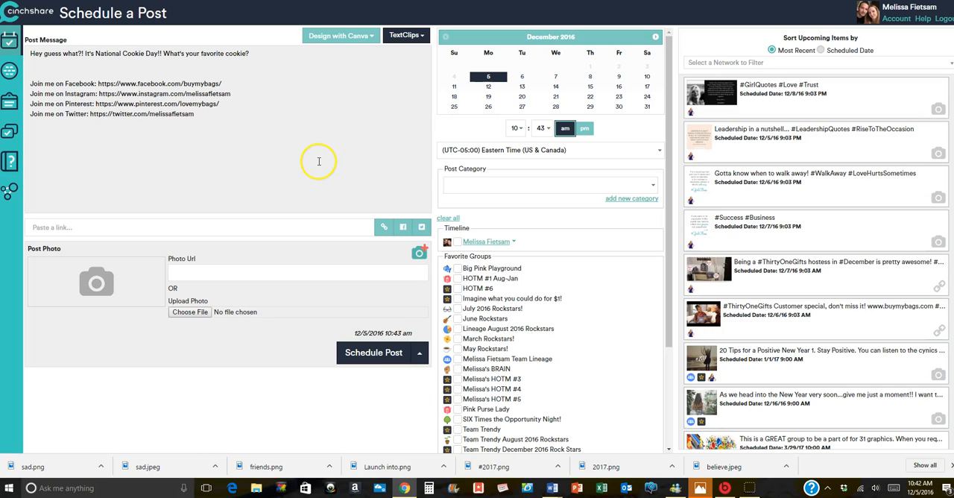